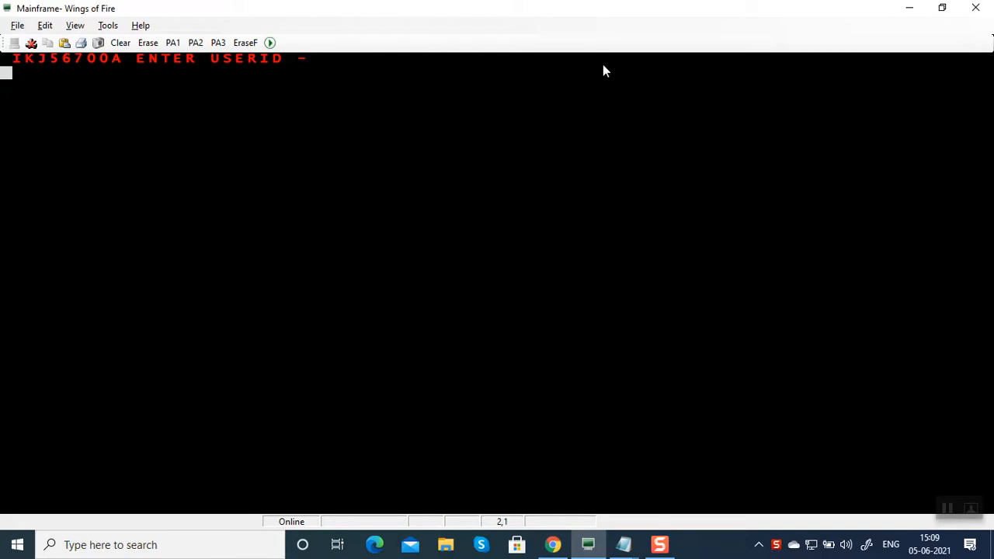
Log on as userid KC03E and enter the password on the TSO/E LOGON panel.
text(KC03E4F)
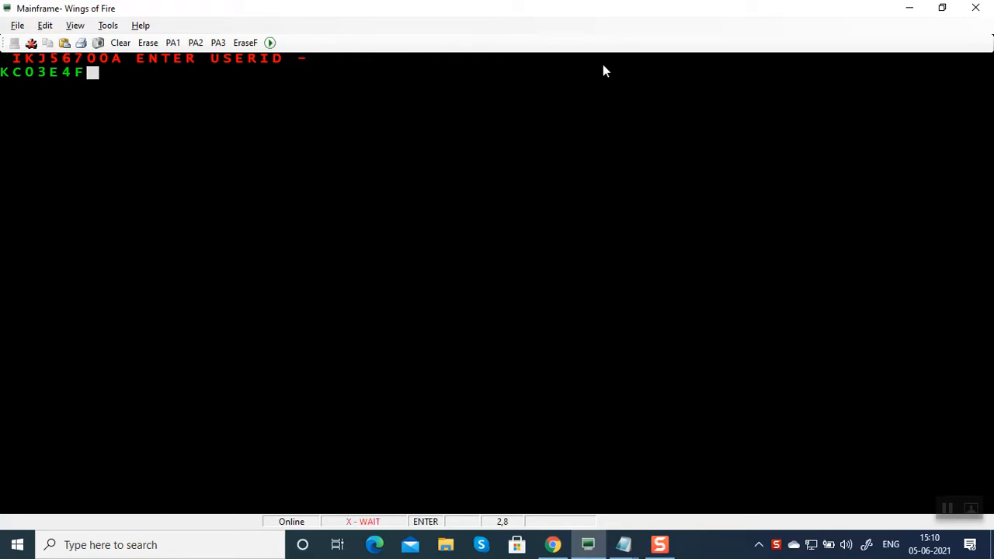
key(Return)
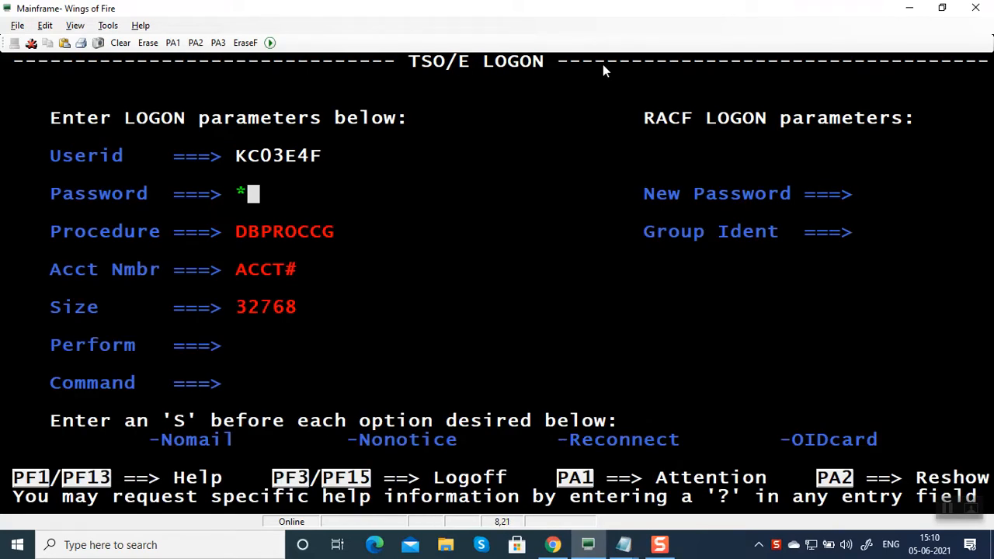
text(*****)
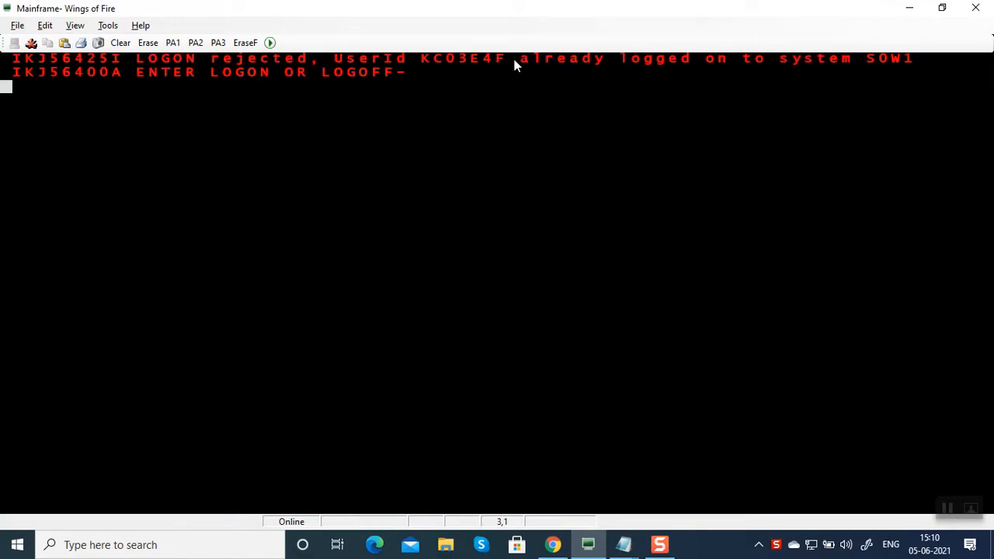
mouse_move(885, 84)
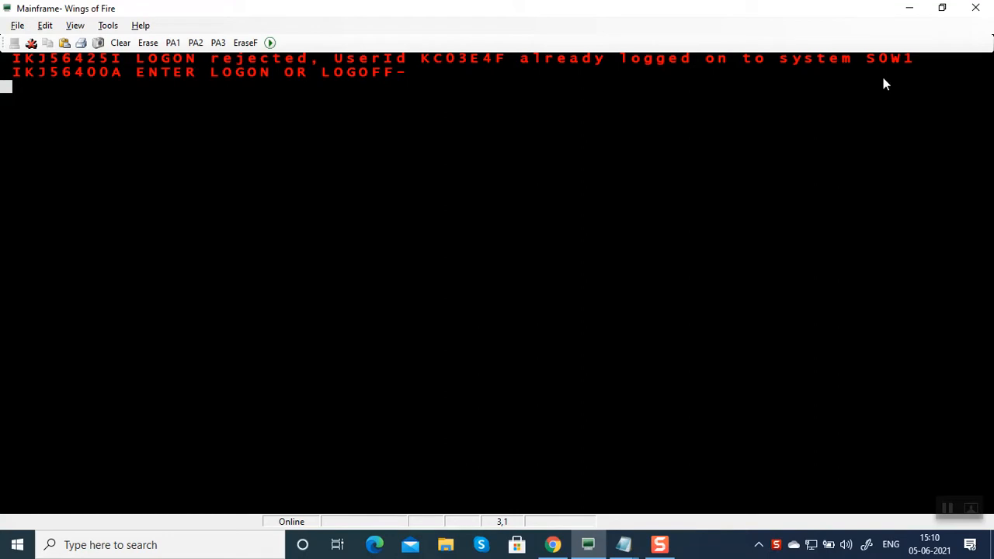
mouse_move(330, 78)
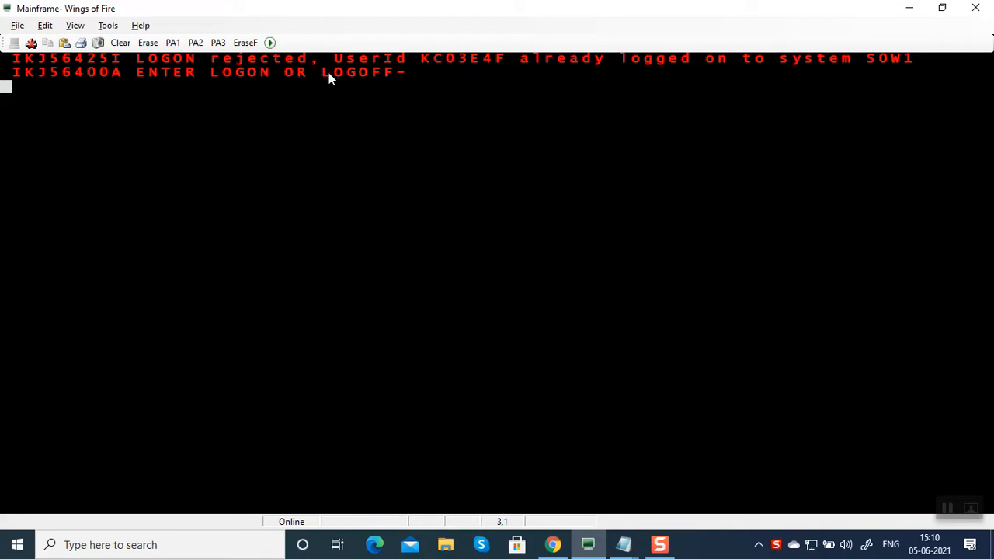
Re-enter LOGON with userid 03E4F and place the cursor in Acct Nmbr.
text(LOGON)
text(KC)
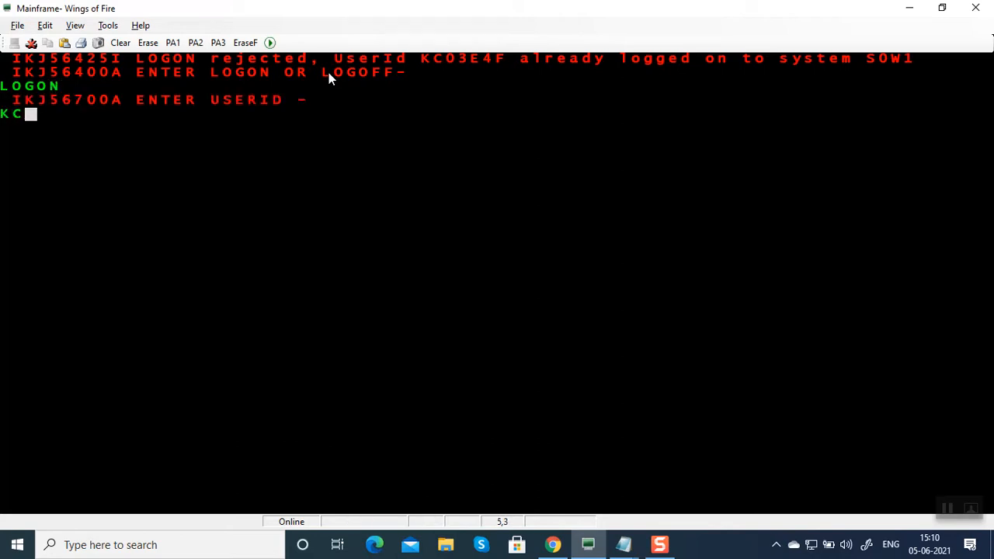
text(03E4F)
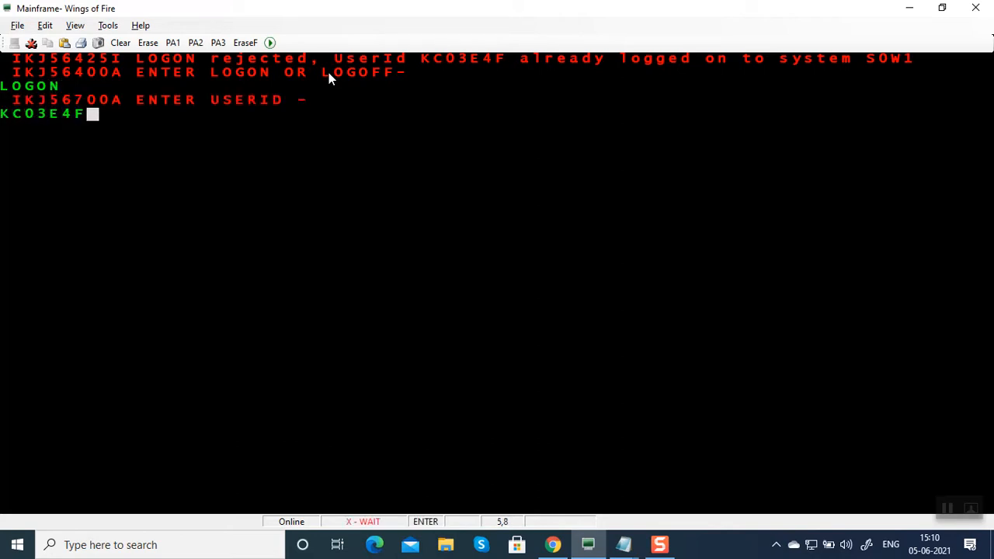
key(Return)
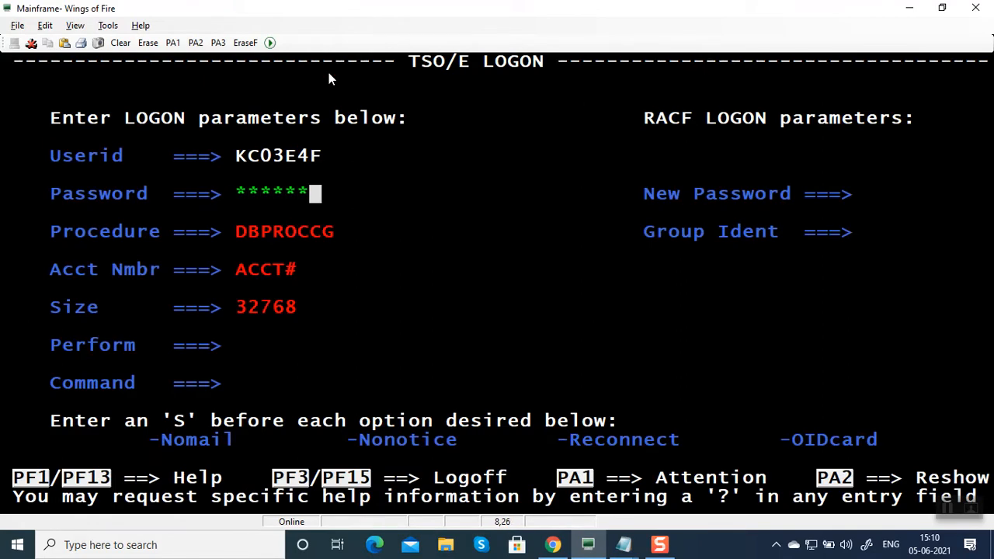
click(240, 269)
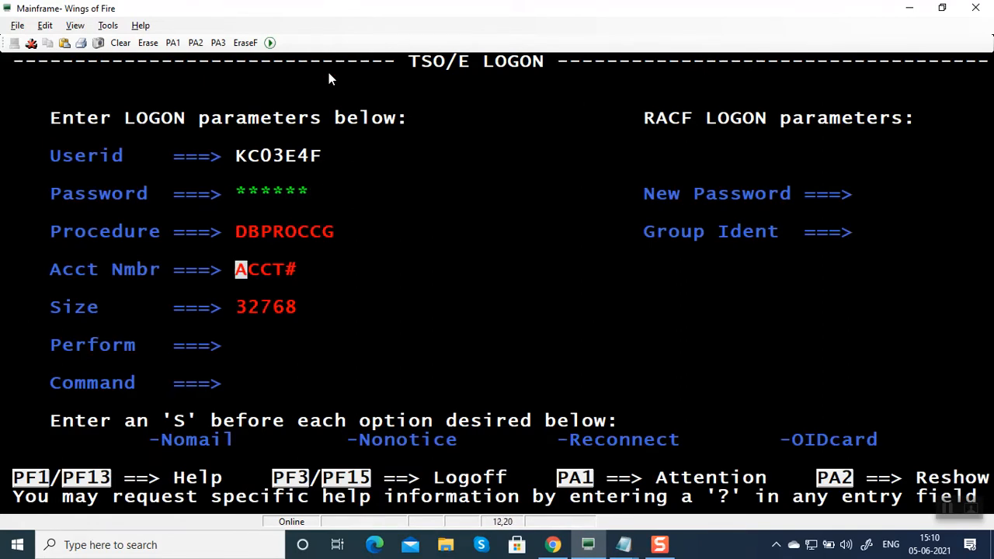